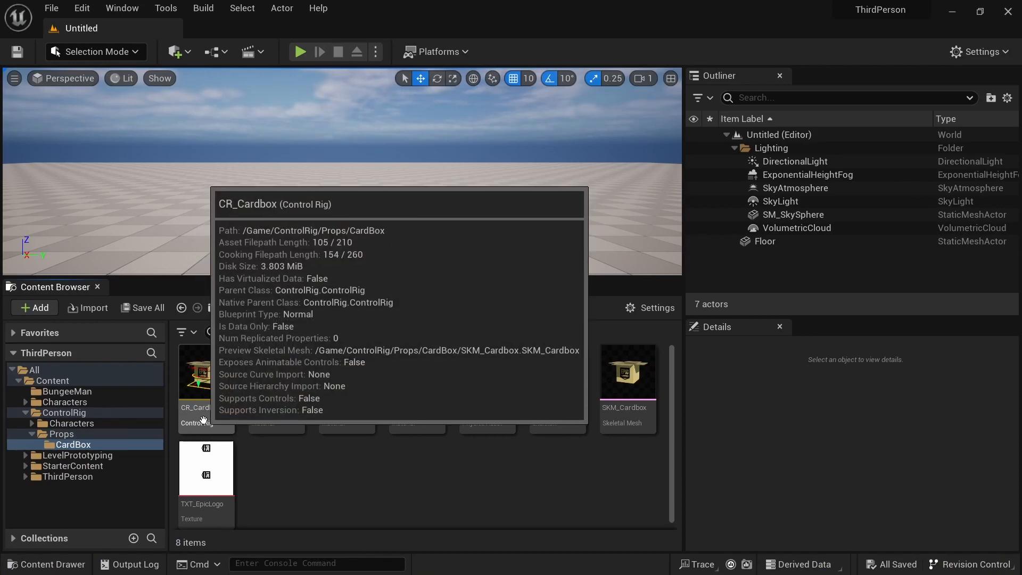
- Open CR_Cardbox from the CardBox folder in the Control Rig editor
double_click(195, 373)
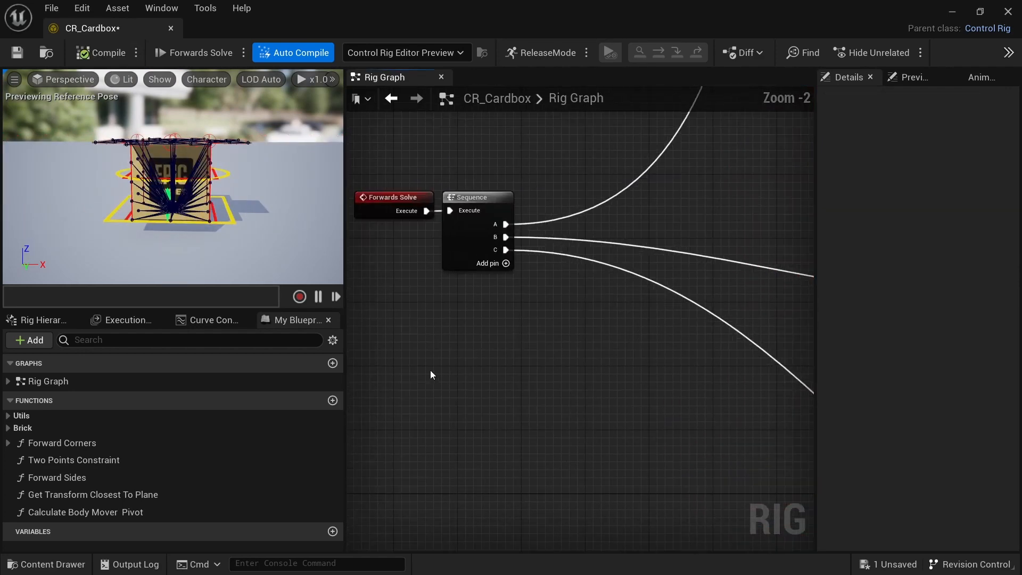
- Add an instance-editable Vector variable named MoveRig with default X of -2.21
click(41, 320)
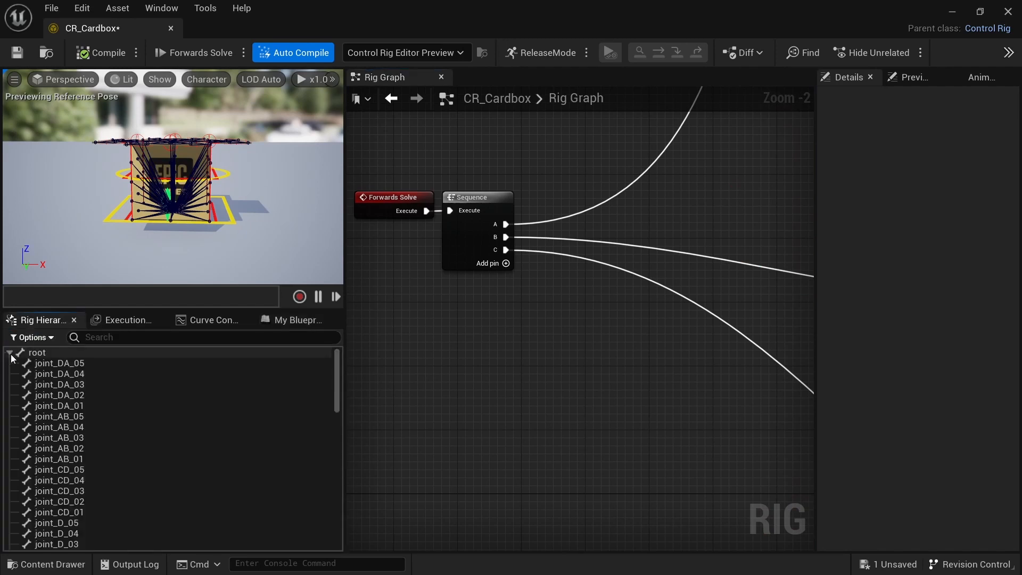
click(296, 319)
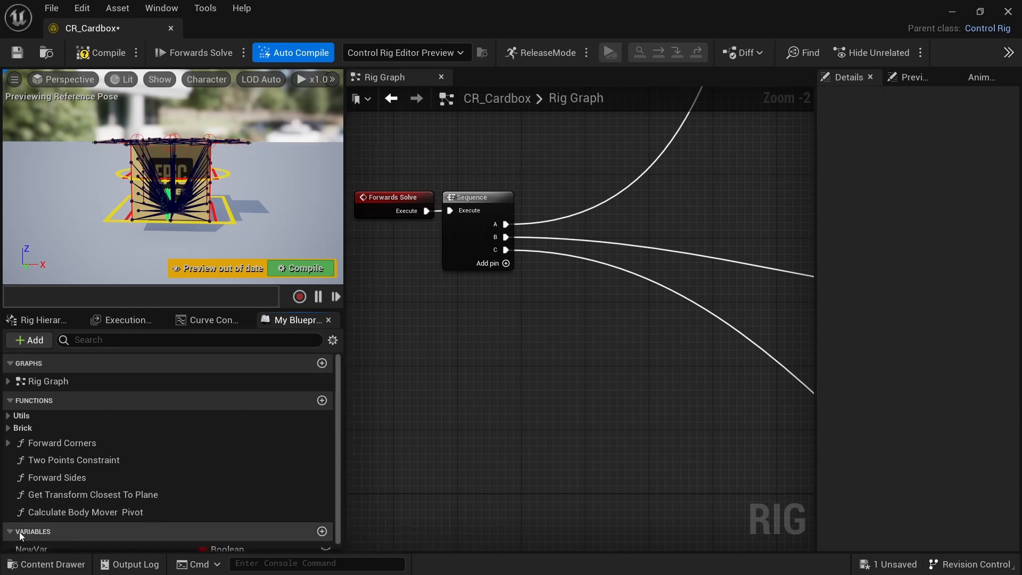
right_click(30, 544)
text(MoveRig)
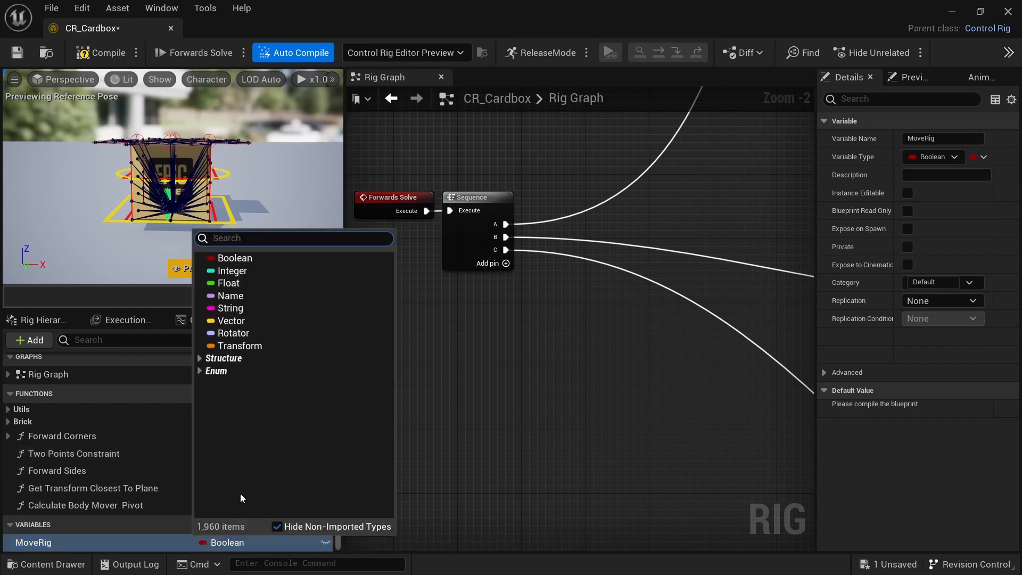
click(230, 320)
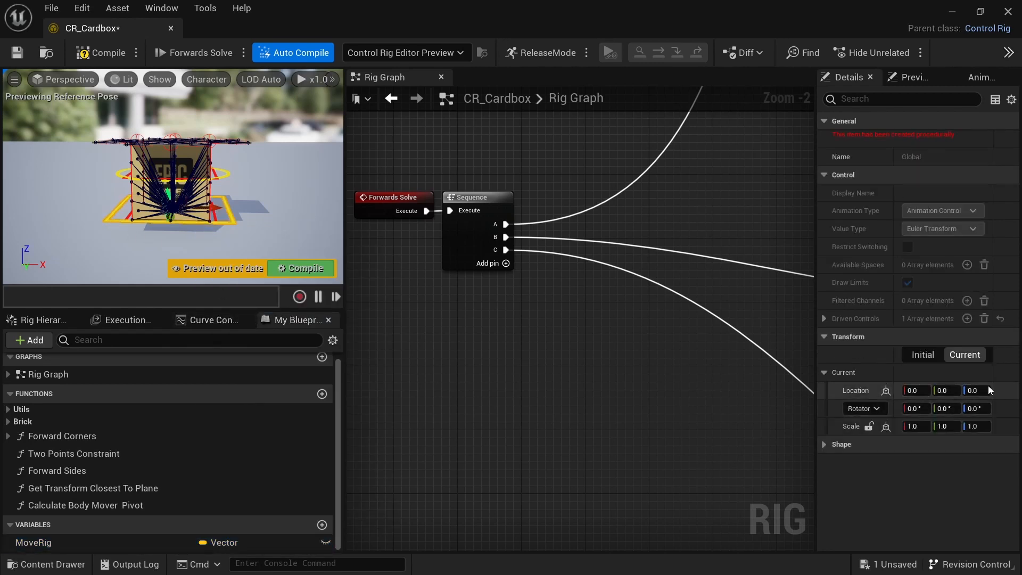
click(33, 542)
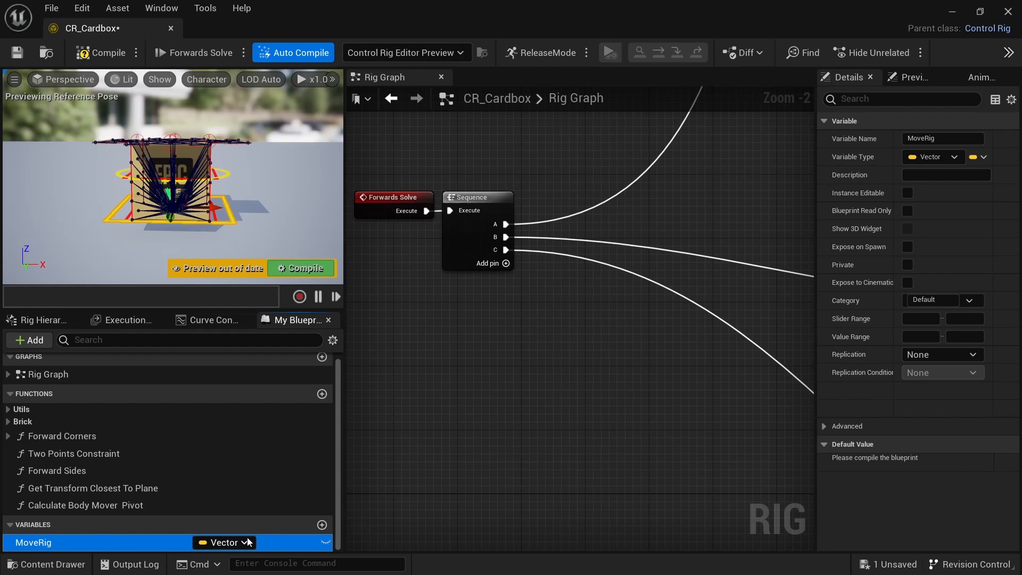
mouse_move(326, 542)
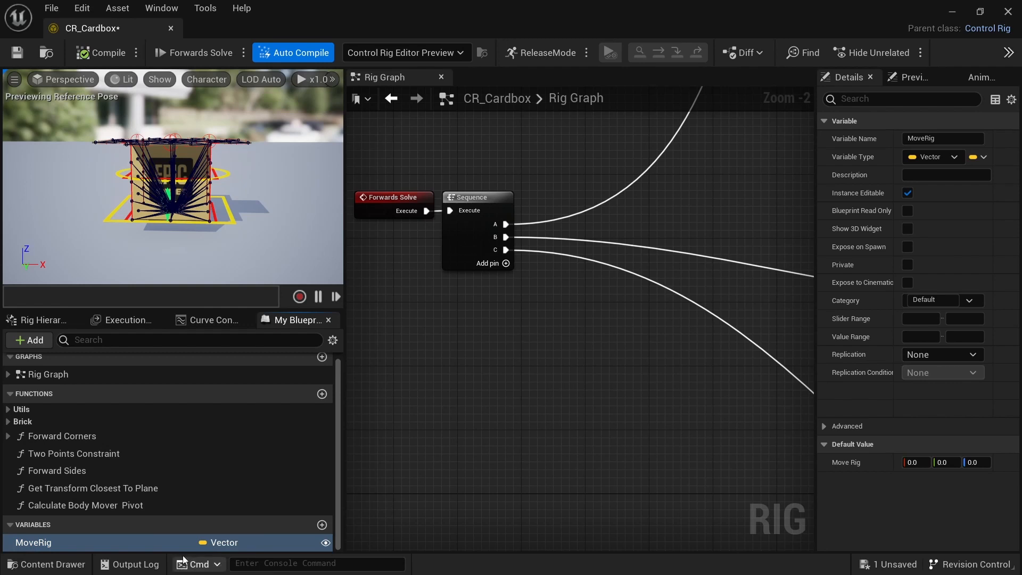
mouse_move(326, 543)
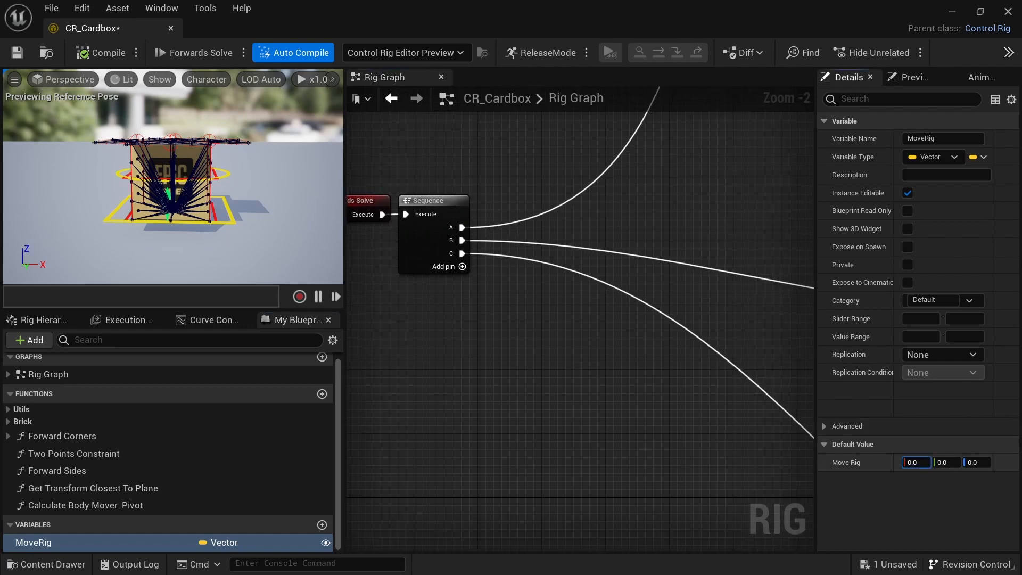
text(-2.21)
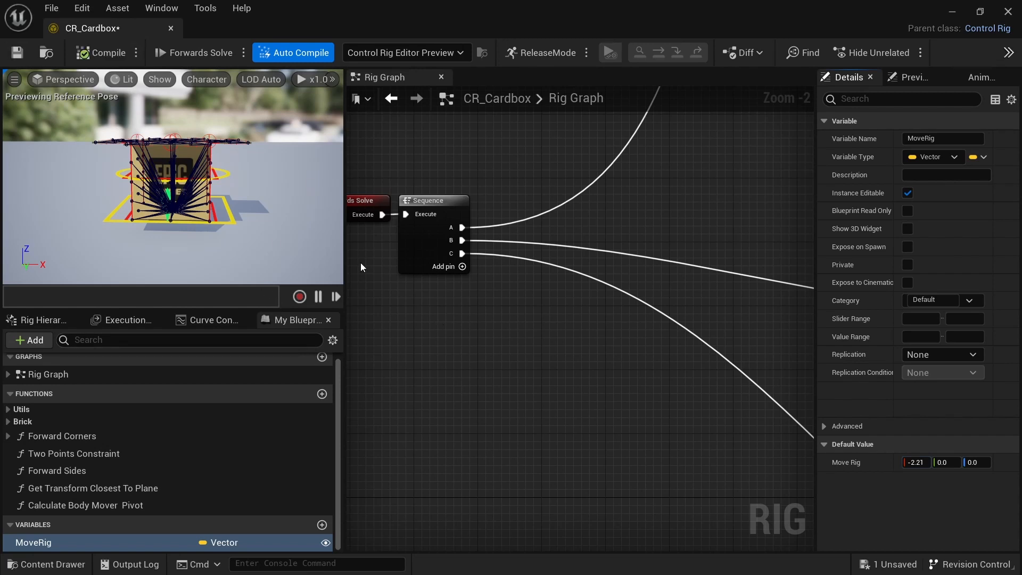
double_click(33, 542)
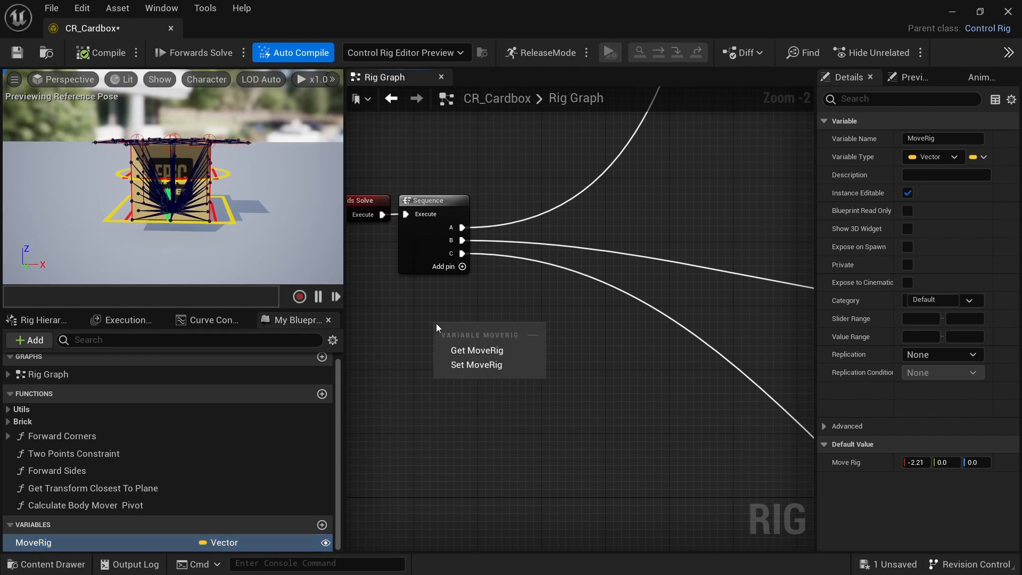
- Feed a MoveRig Get node into Set Translation for Global, run from Sequence pin D
click(477, 350)
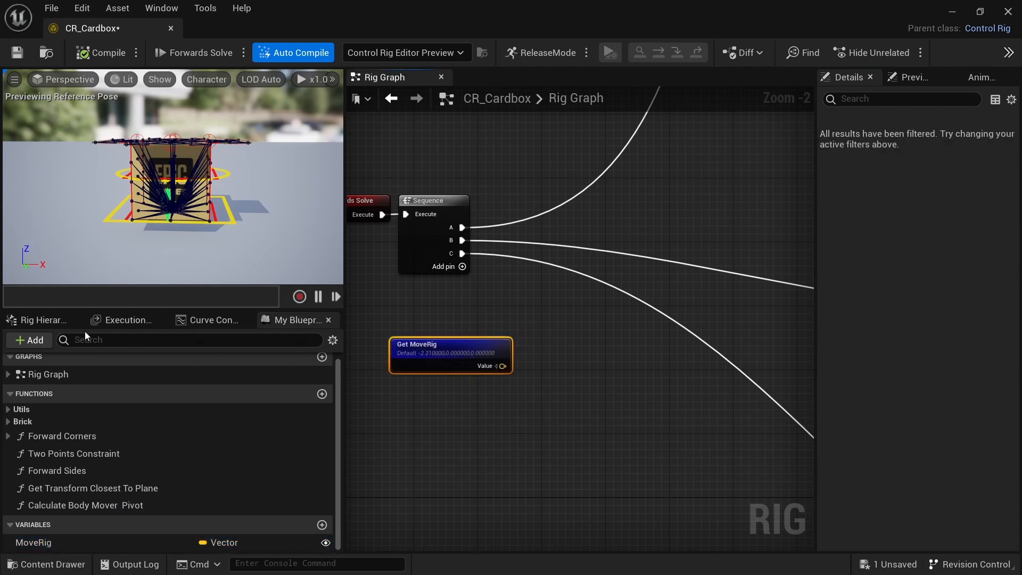
click(42, 320)
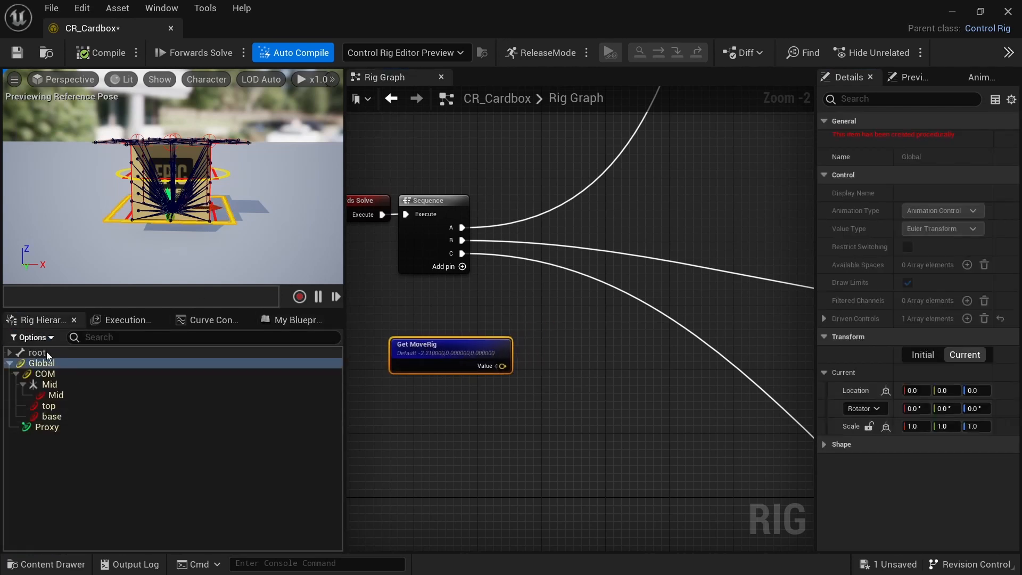
click(40, 363)
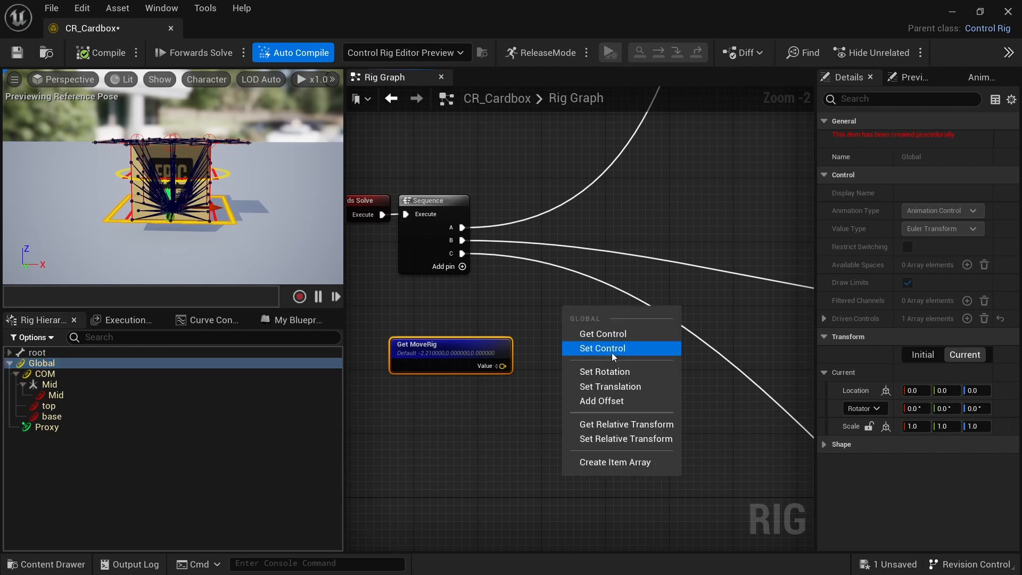
click(601, 347)
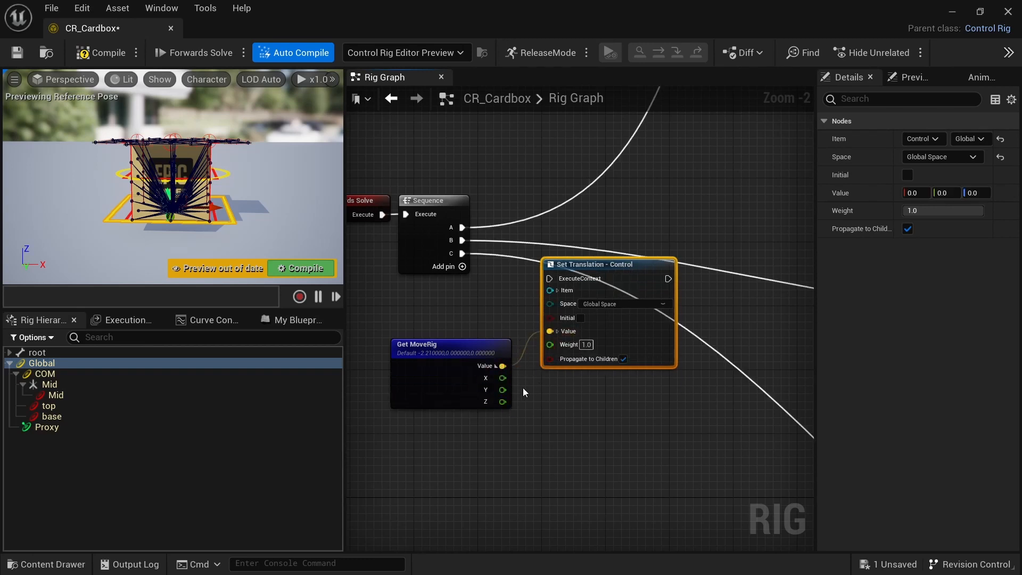
click(461, 268)
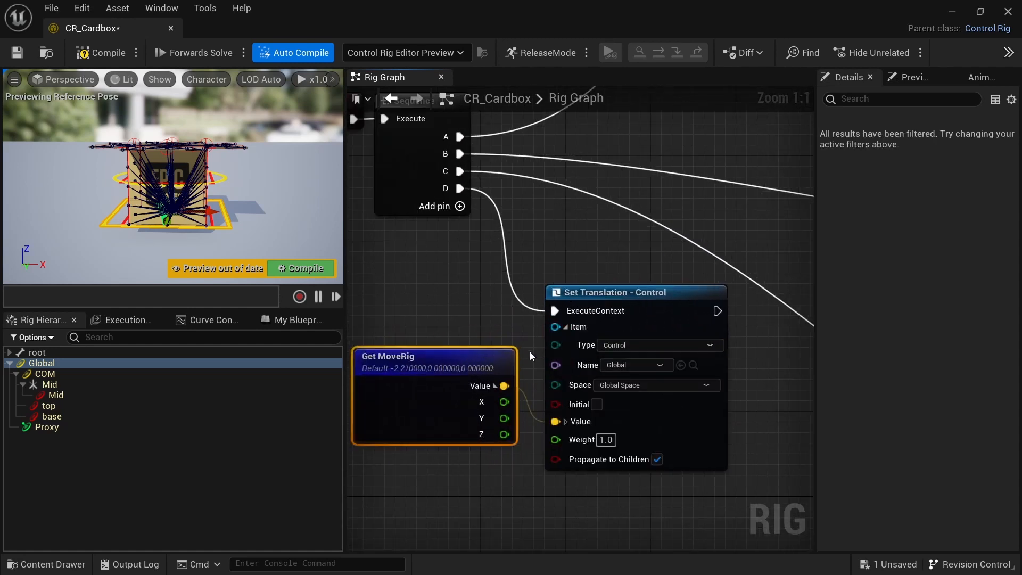
- Set MoveRig's default X to -50 to preview the shift, then to 0.0
click(300, 267)
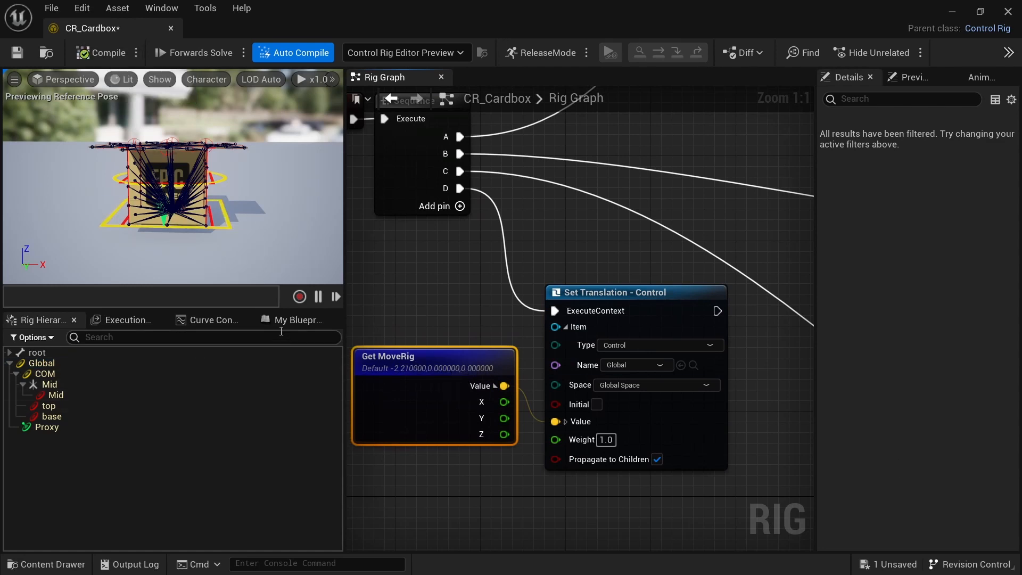
click(294, 320)
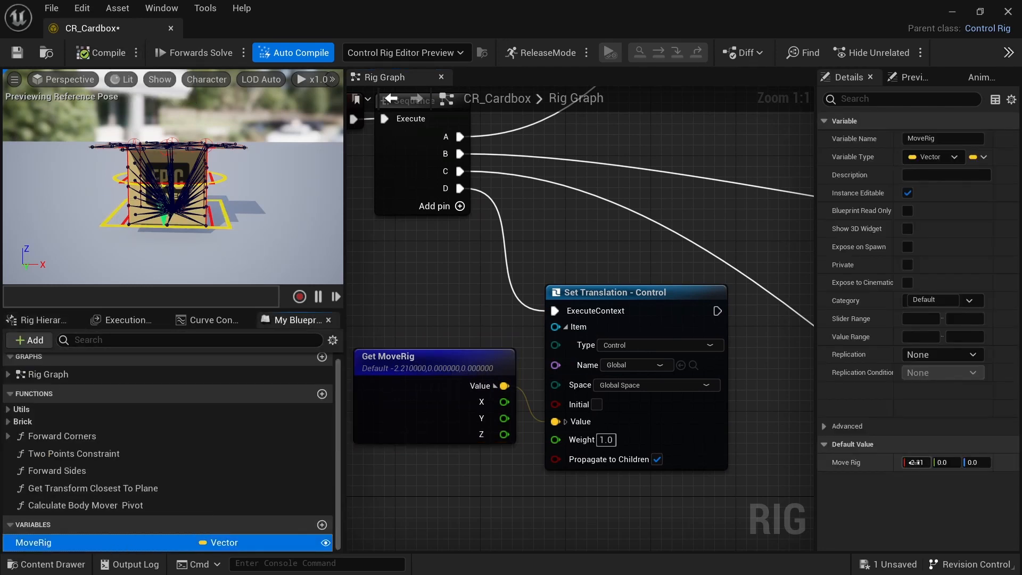
text(-50.0)
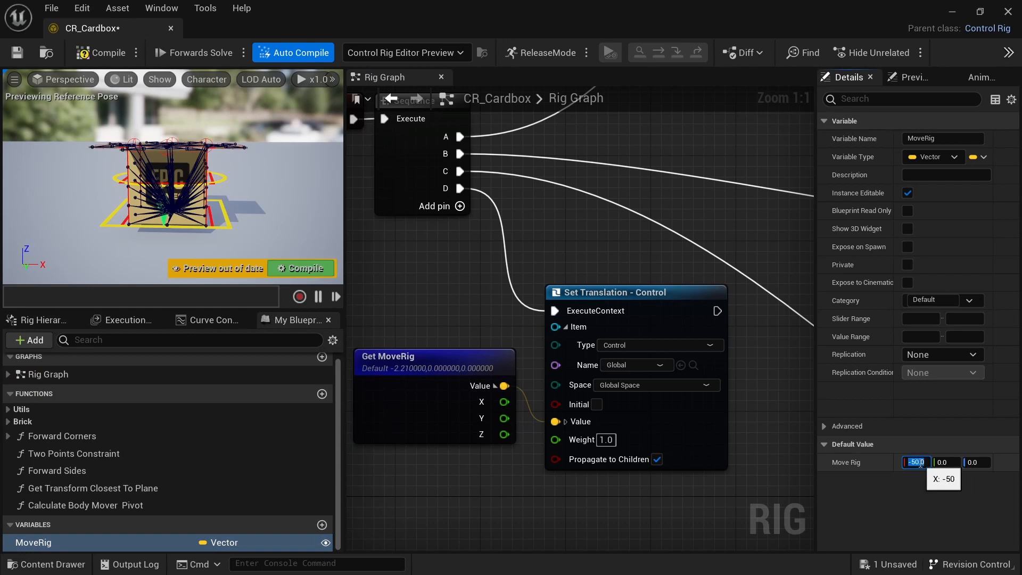
key(Enter)
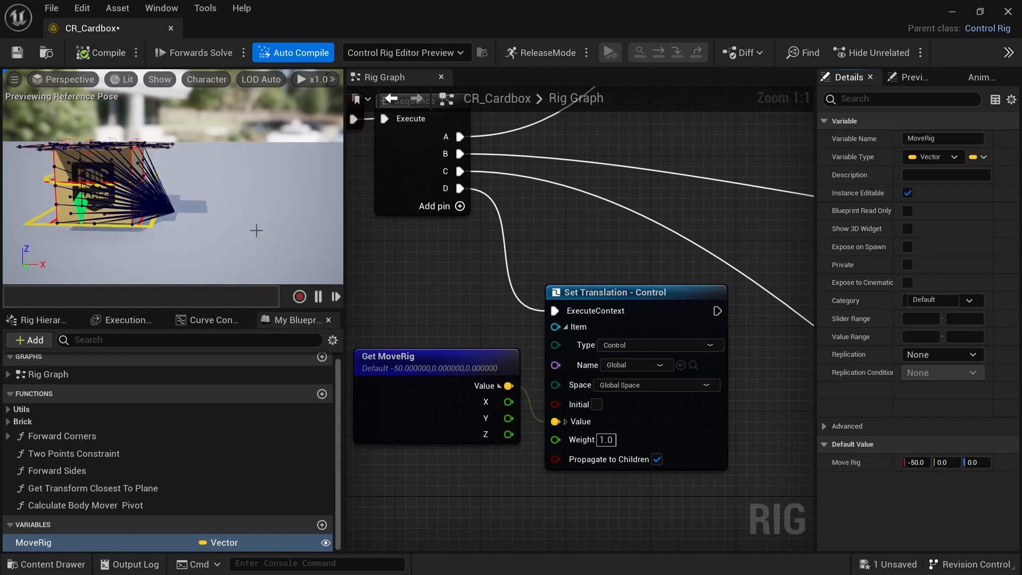
click(914, 462)
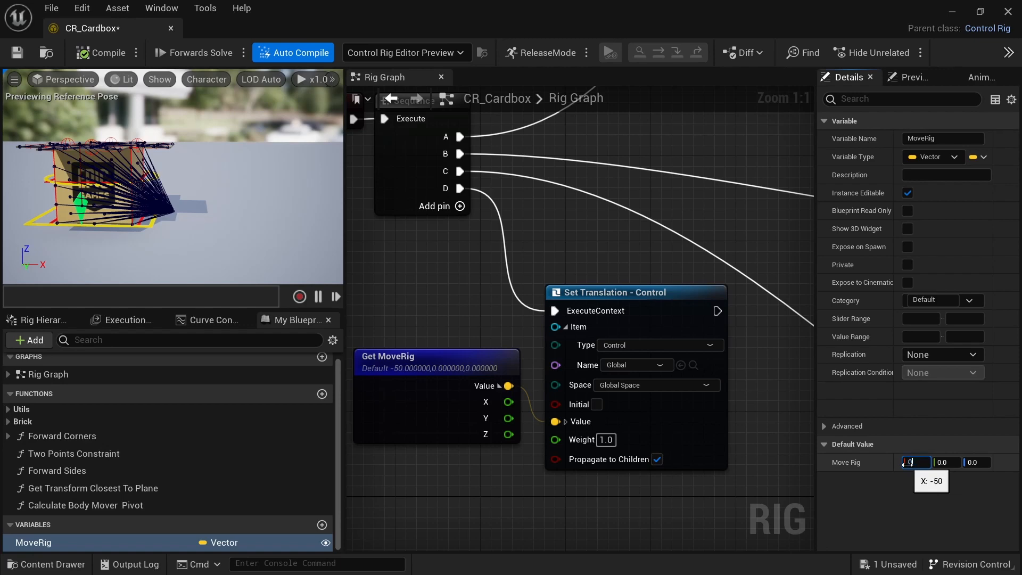
text(0.0)
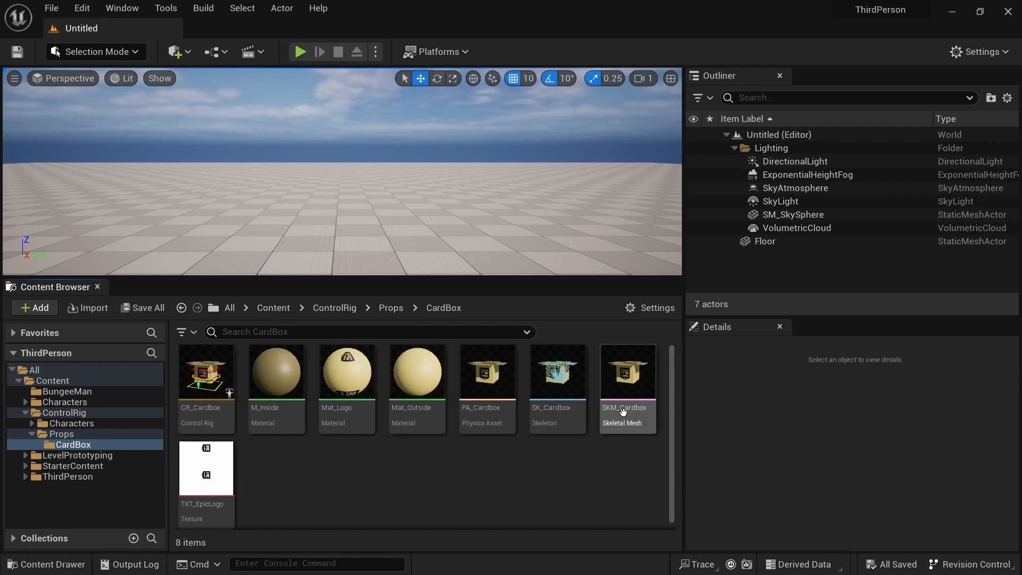
- Create an Anim Blueprint from SKM_Cardbox and open the new SK_Cardbox blueprint
right_click(626, 372)
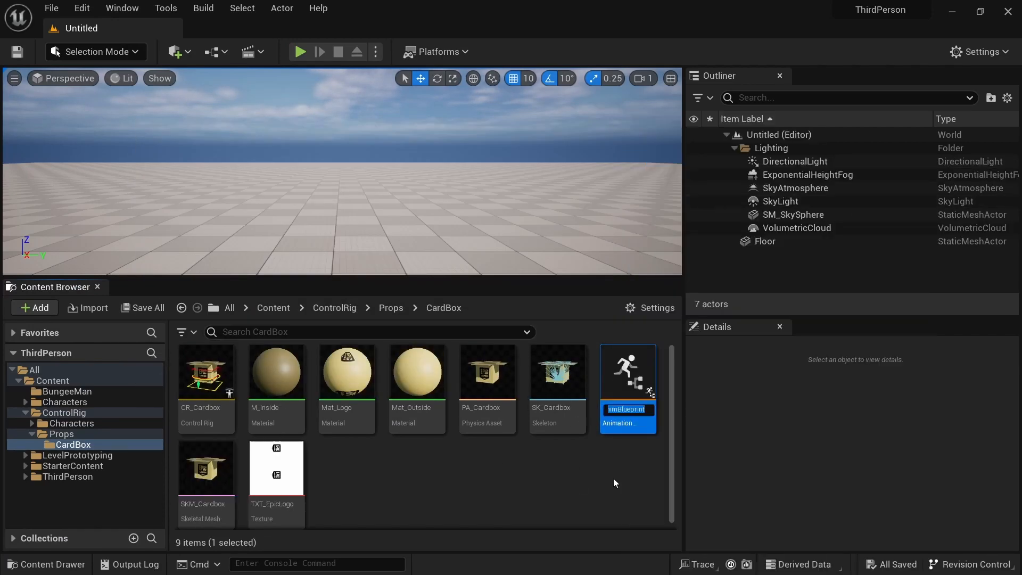
double_click(627, 371)
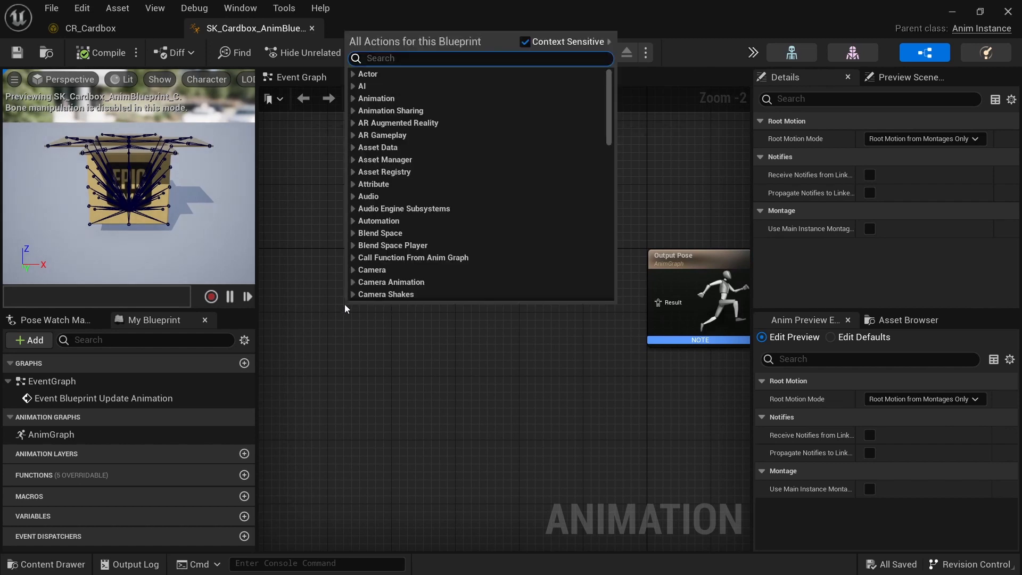
- Chain Input Pose through a new Control Rig node into Output Pose, then select it
text(control)
text(input)
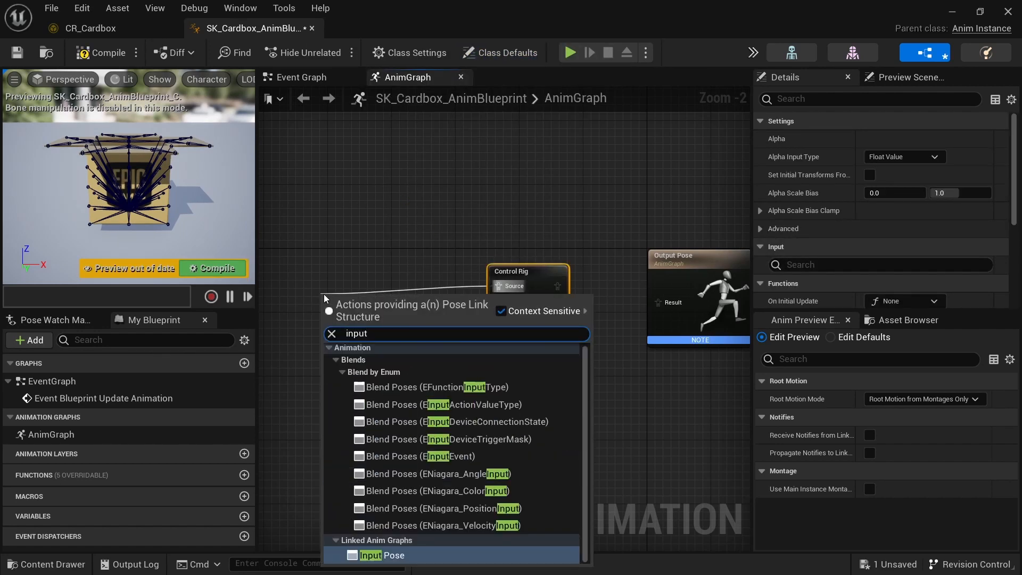
click(379, 554)
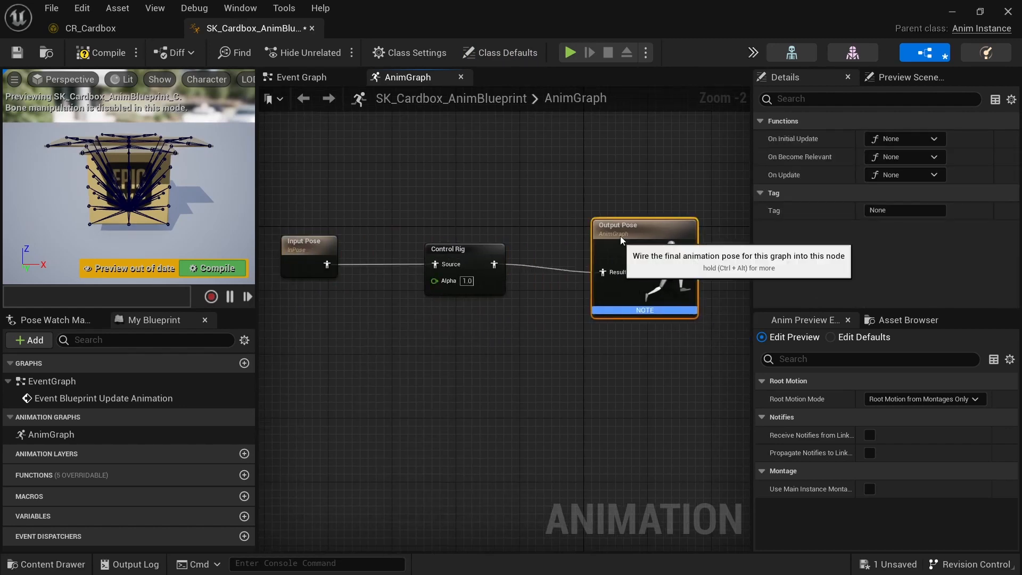
click(464, 249)
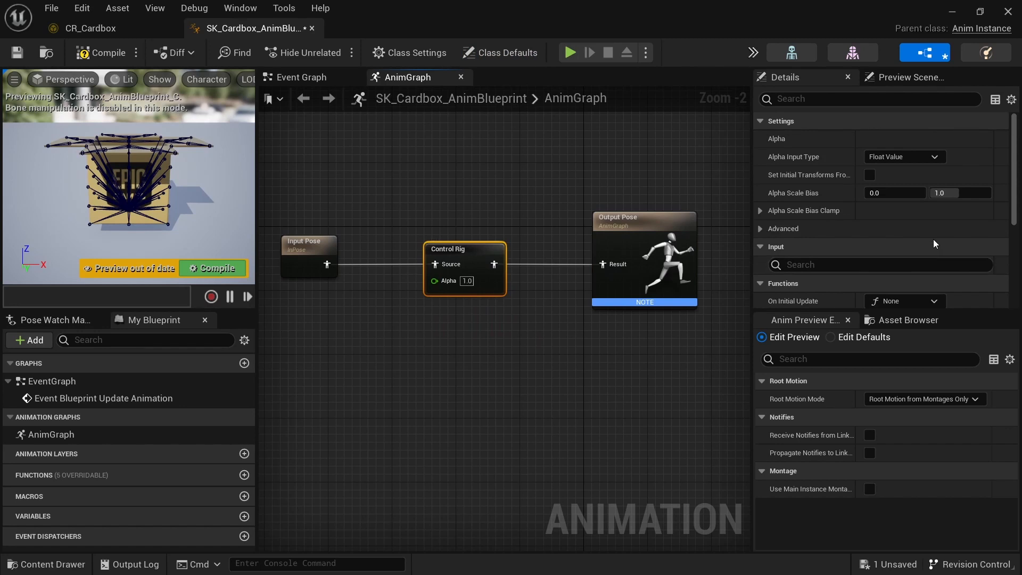
scroll(down, 3)
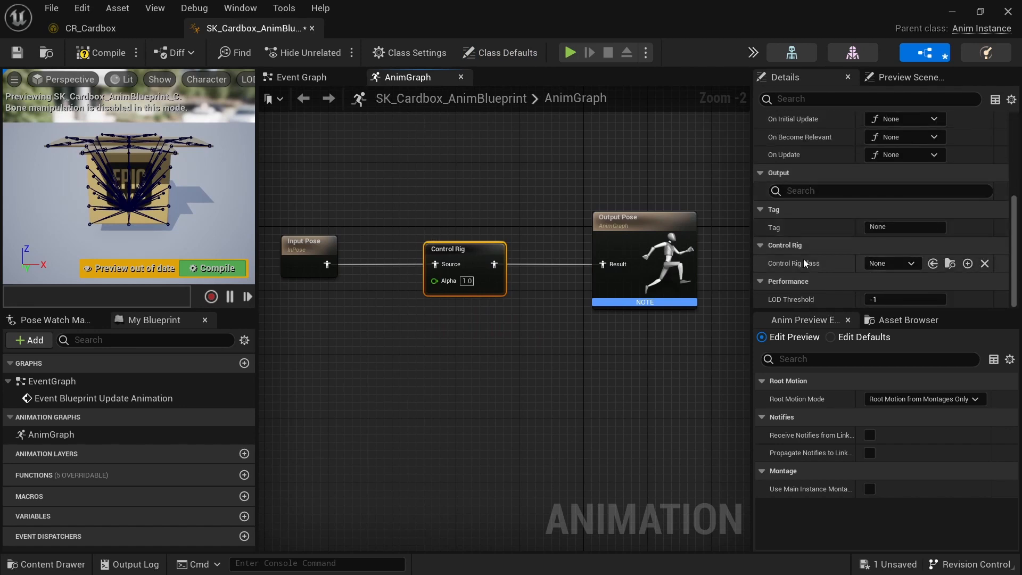
mouse_move(836, 274)
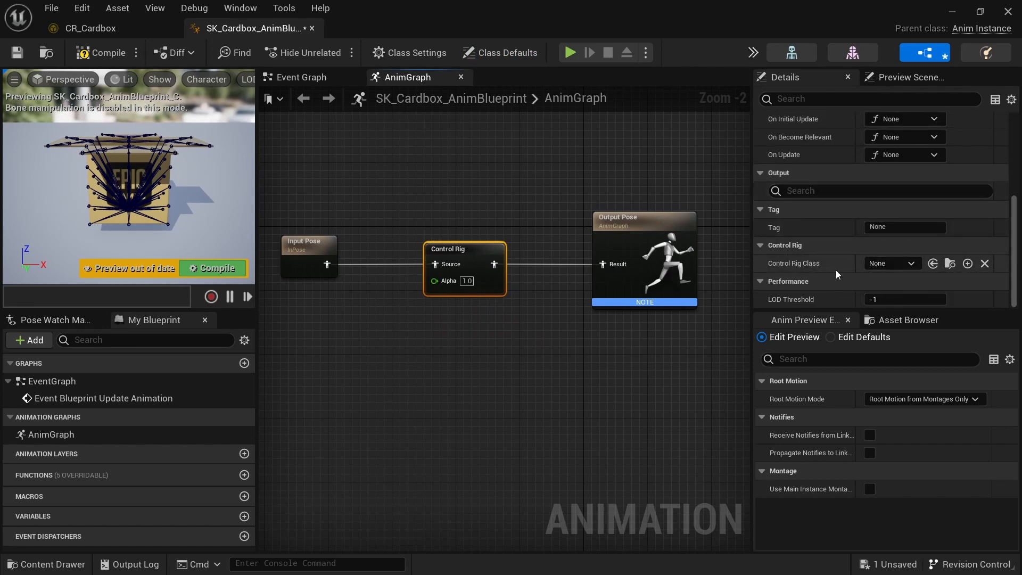
- Set the Control Rig node's Control Rig Class to CR_Cardbox
click(891, 262)
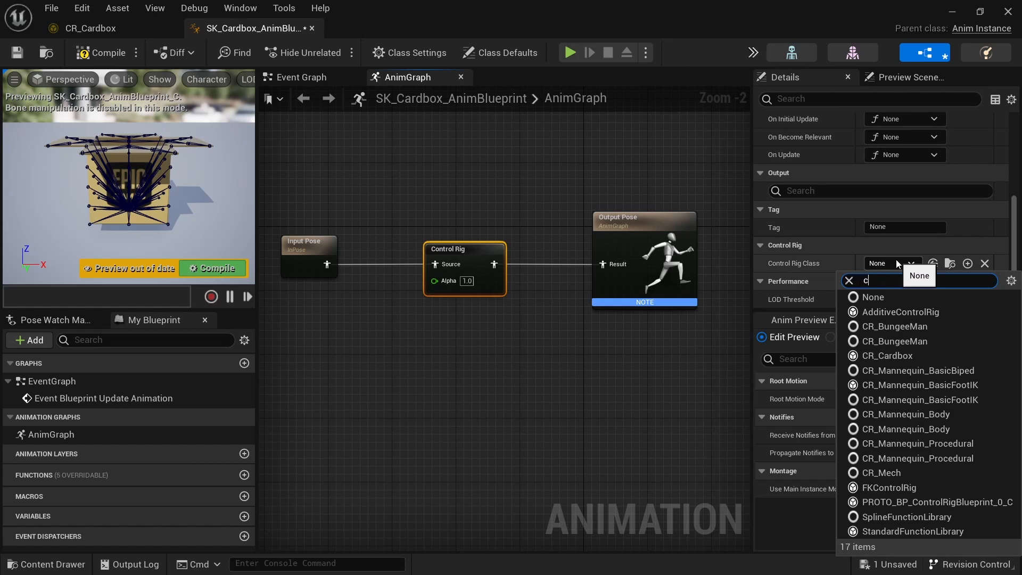
text(ardb)
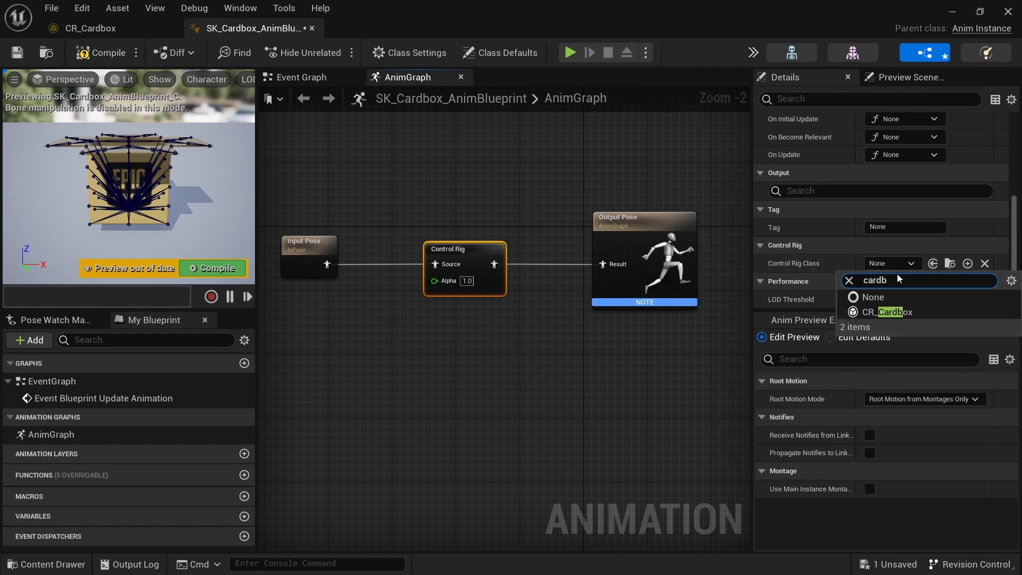
click(885, 312)
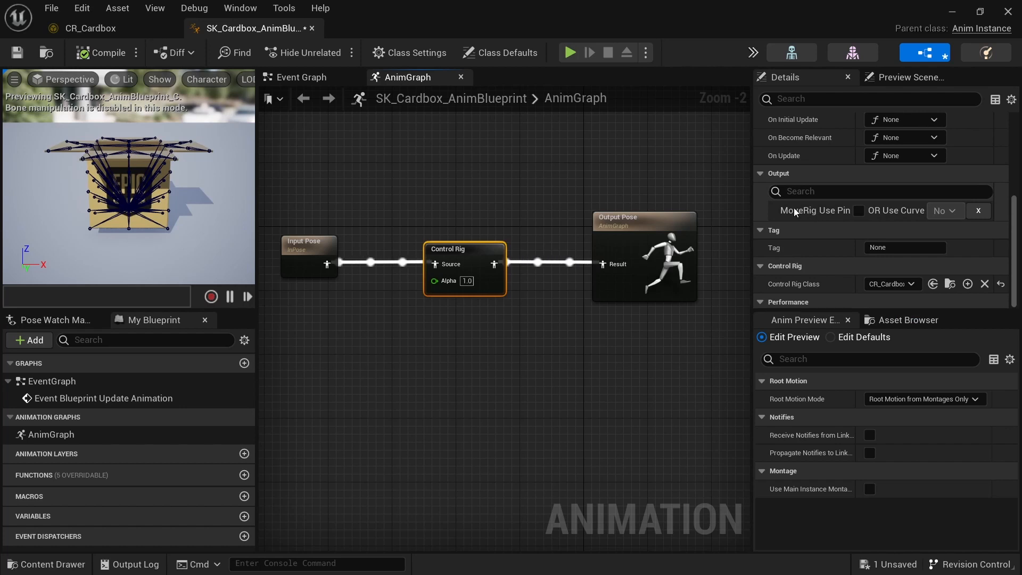
mouse_move(856, 210)
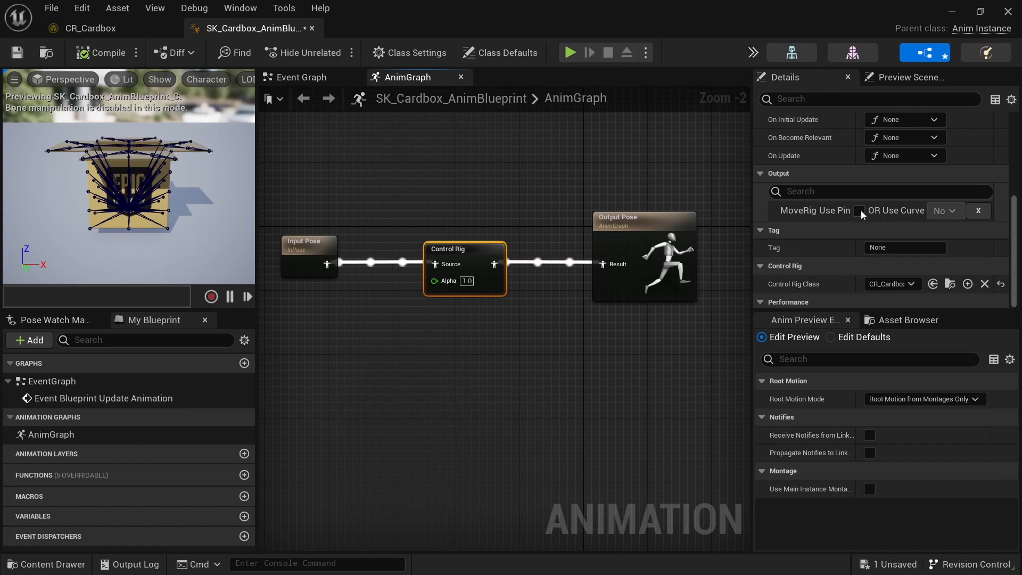
- Tick MoveRig's Use Pin and enter 100.0 for the pin's X and Y
click(859, 211)
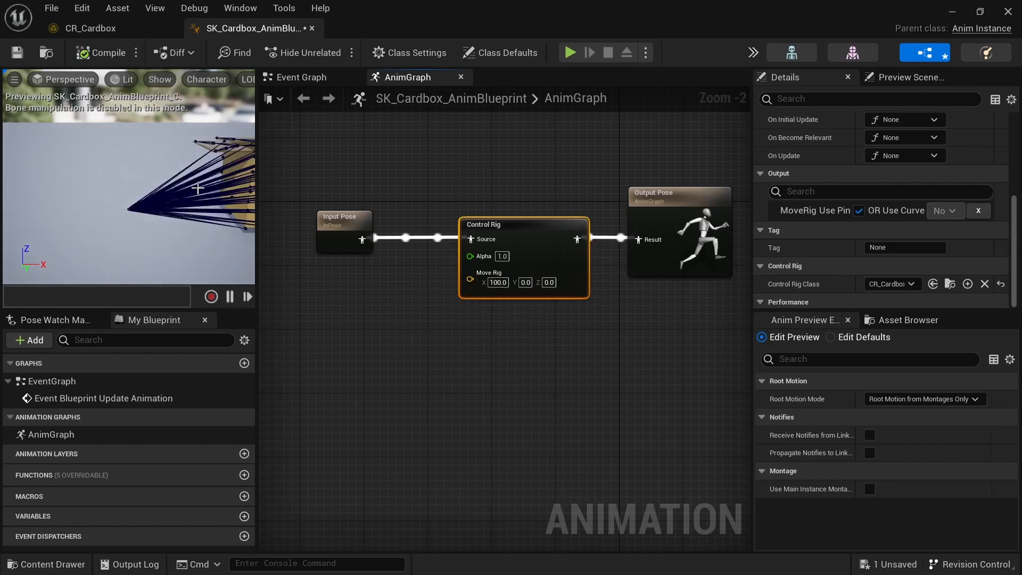
text(100.0)
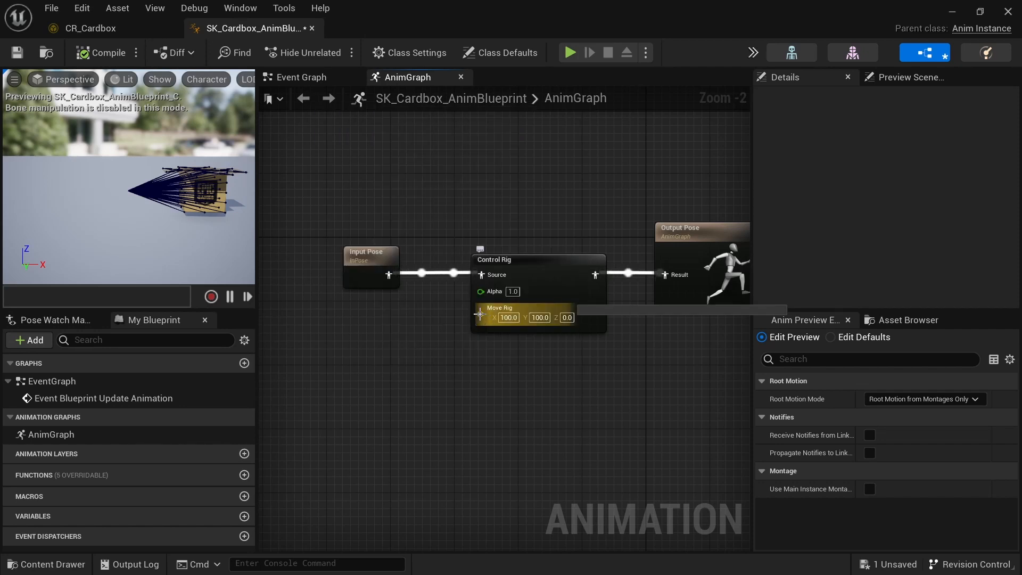
mouse_move(508, 317)
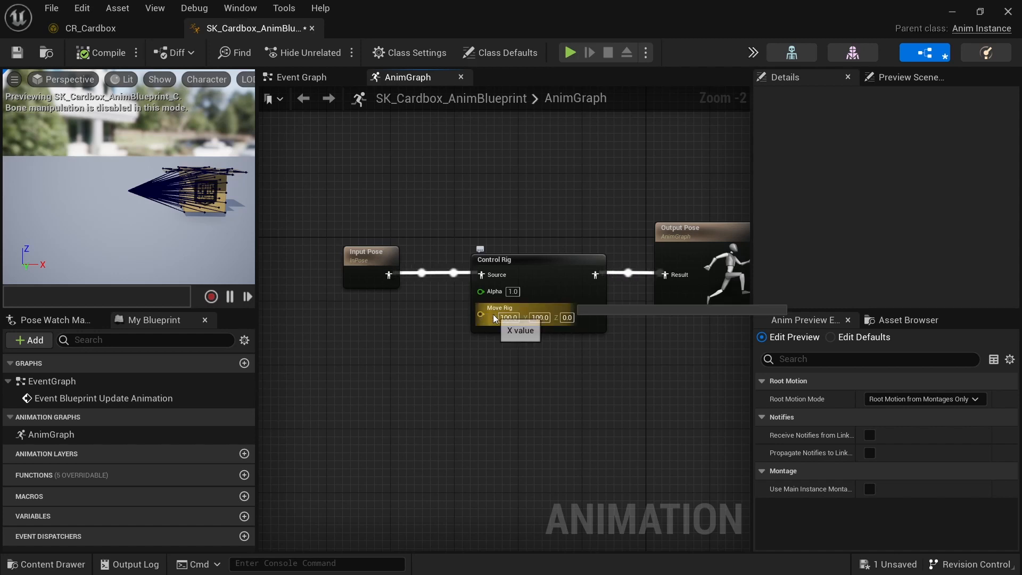
click(496, 260)
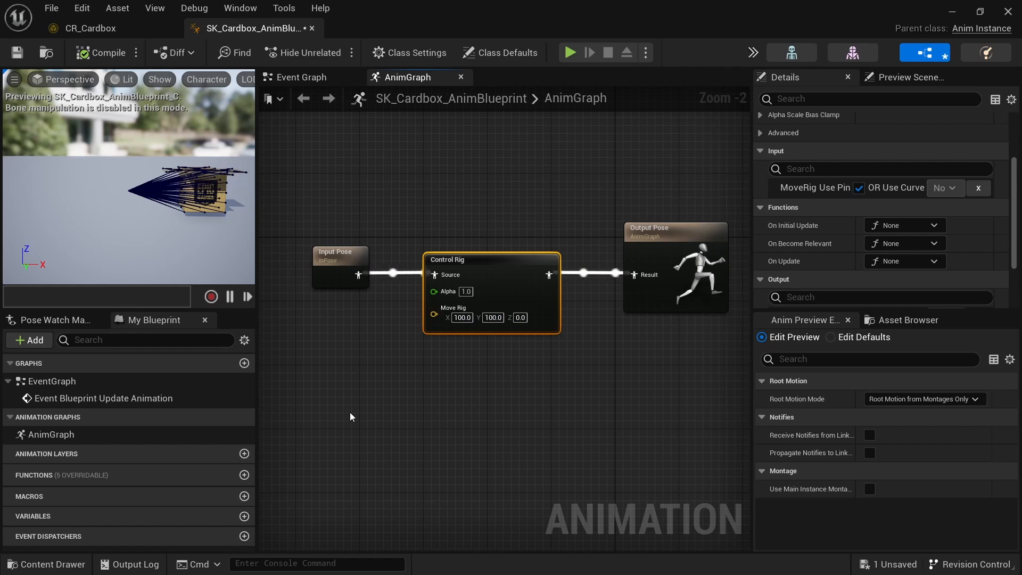
mouse_move(609, 135)
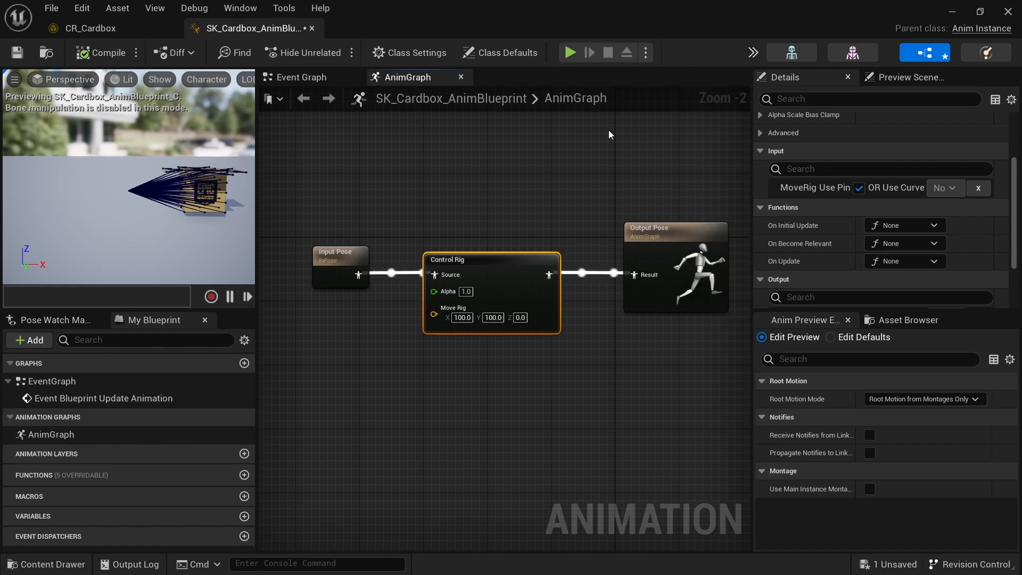
mouse_move(557, 171)
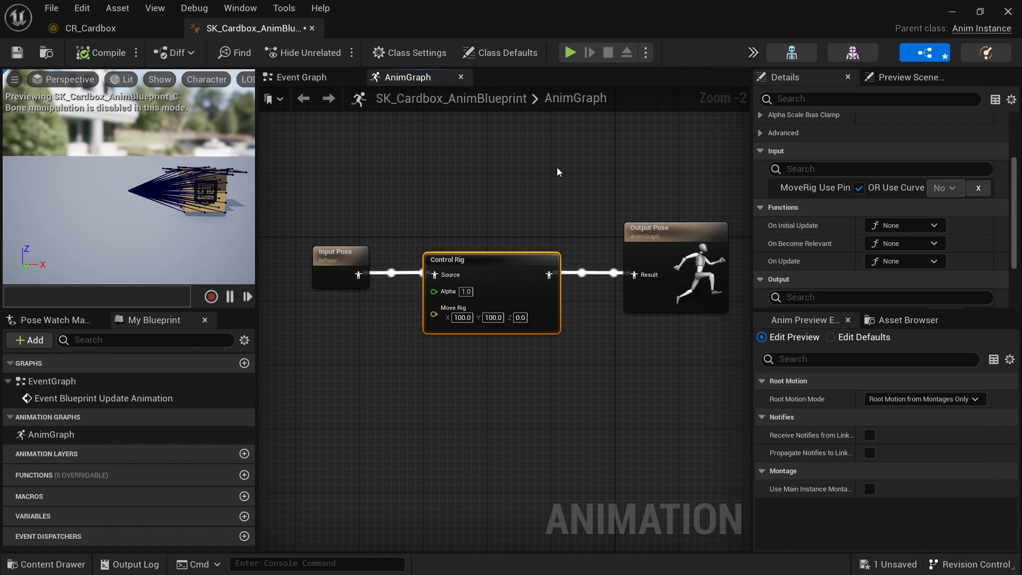